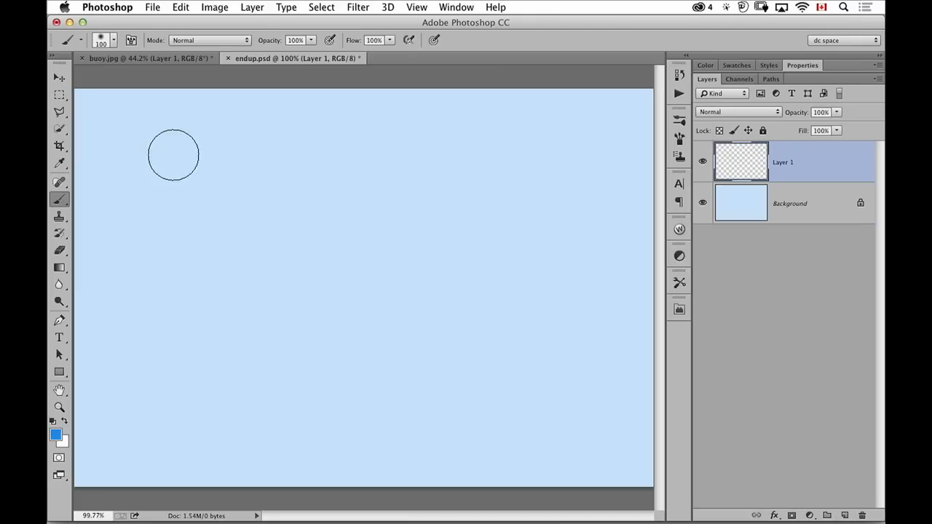
# Select a square area near the canvas top-left with the Rectangular Marquee and fill it white on Layer 1
pyautogui.click(58, 97)
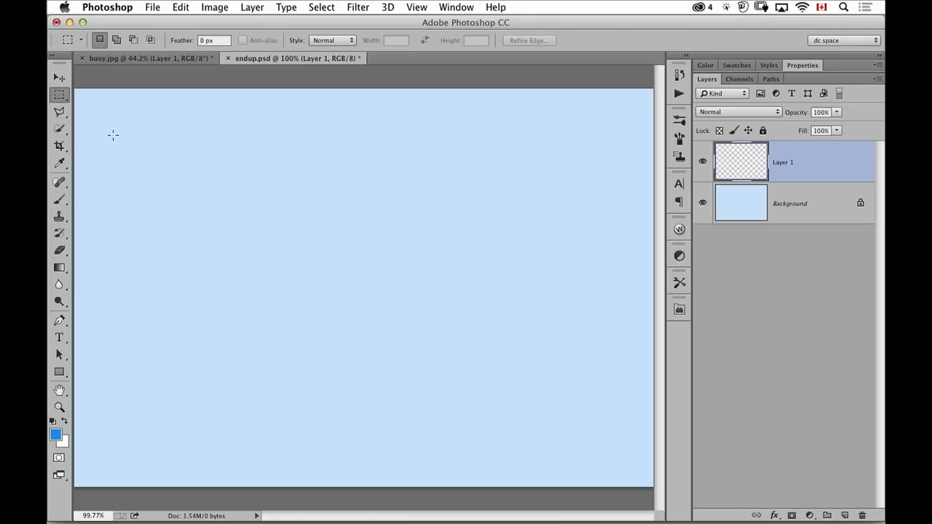
pyautogui.moveTo(106, 137); pyautogui.dragTo(198, 234)
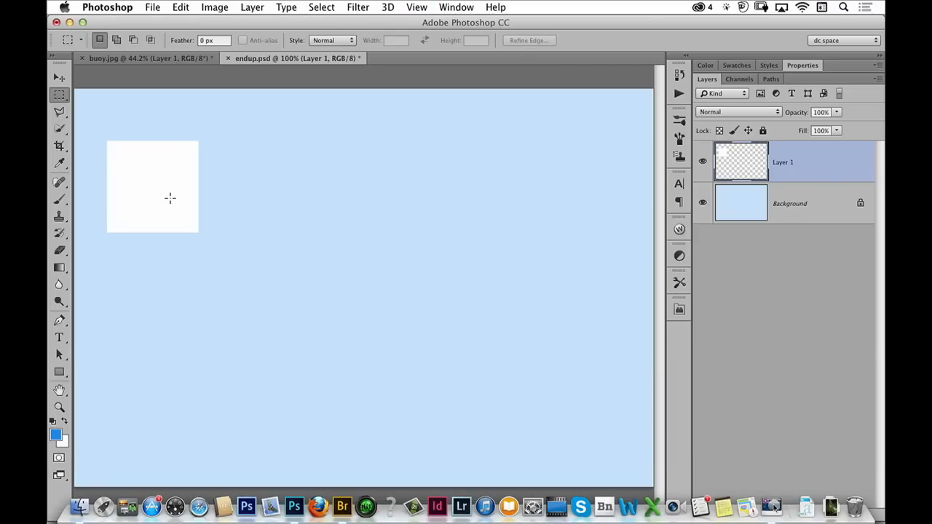
pyautogui.click(58, 79)
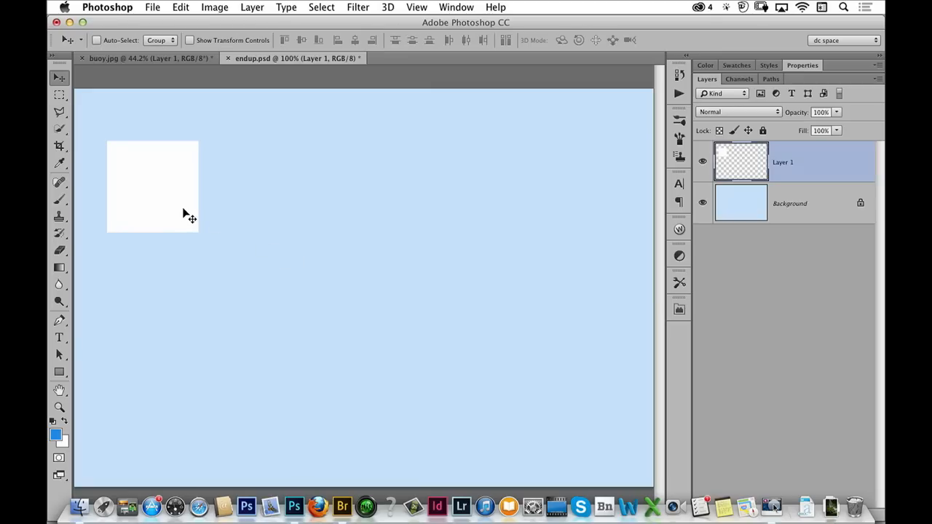
pyautogui.moveTo(195, 224)
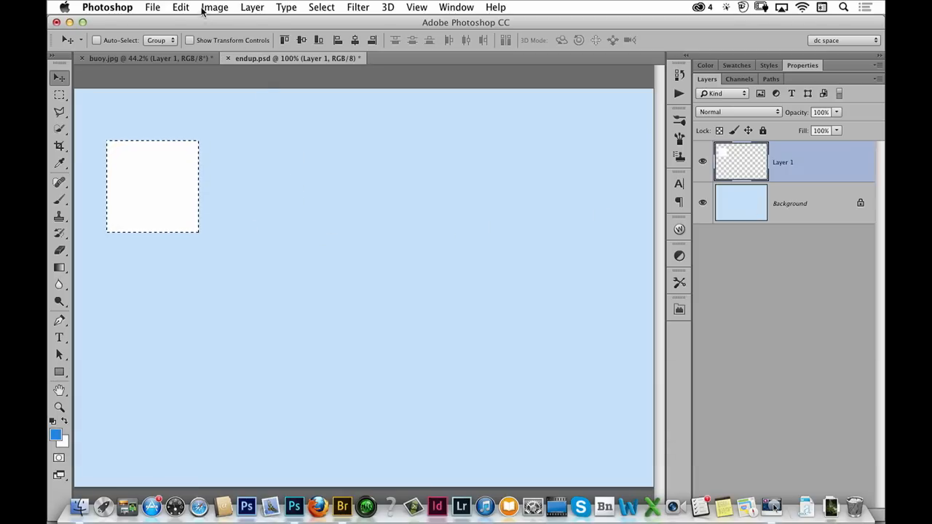
# Free-transform the white square via Edit, then clear its pixels so Layer 1 is empty
pyautogui.click(181, 6)
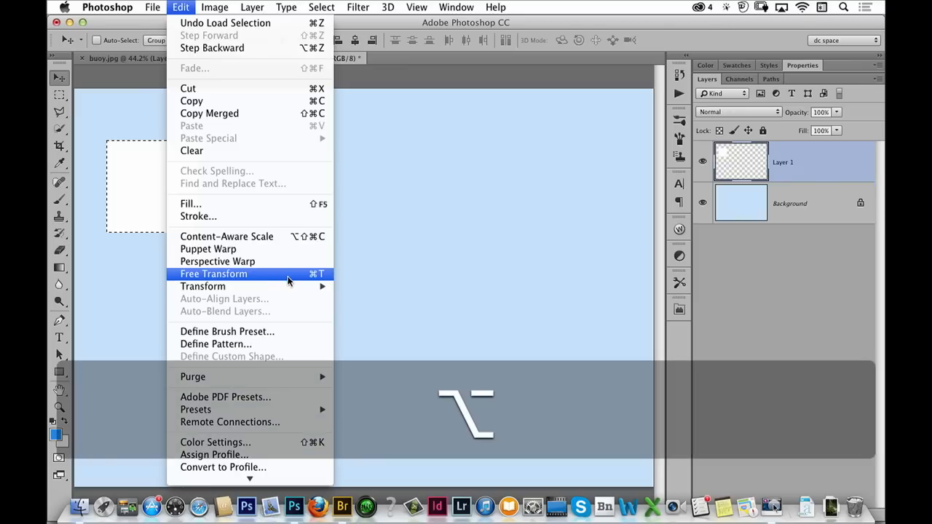
pyautogui.click(213, 274)
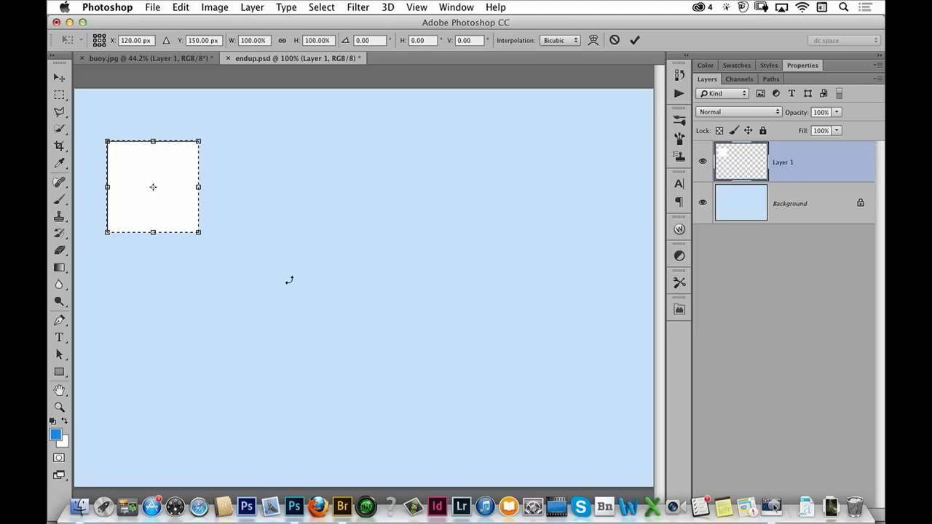
pyautogui.moveTo(181, 217)
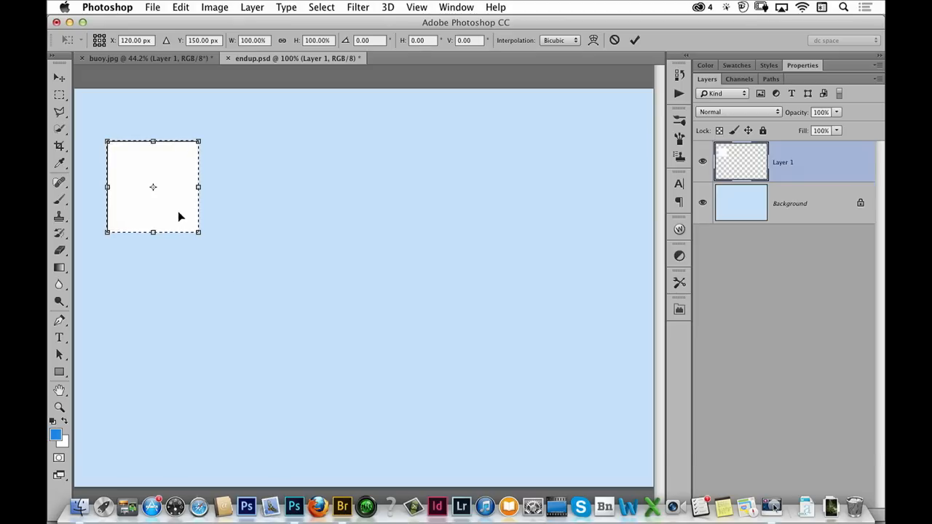
pyautogui.moveTo(153, 187); pyautogui.dragTo(287, 187)
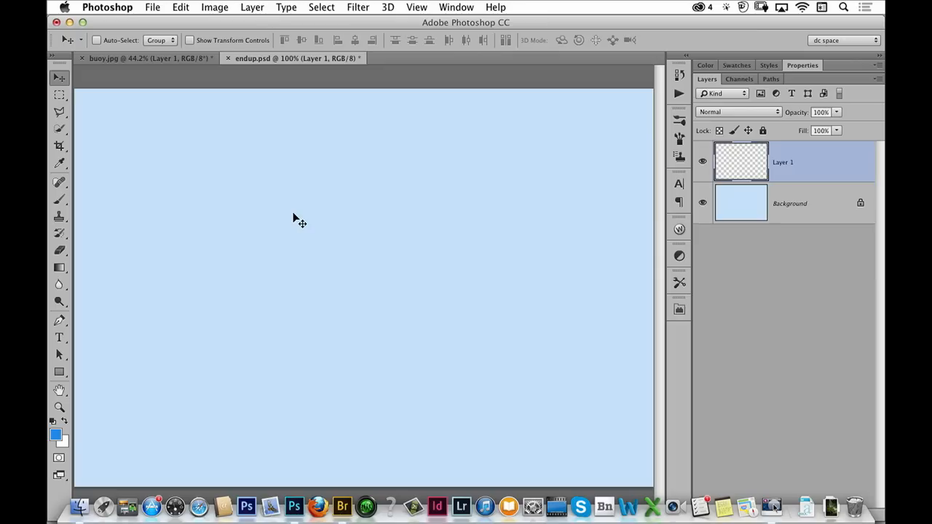
# Marquee and fill the first white square, then duplicate it into four copies along the row
pyautogui.click(58, 94)
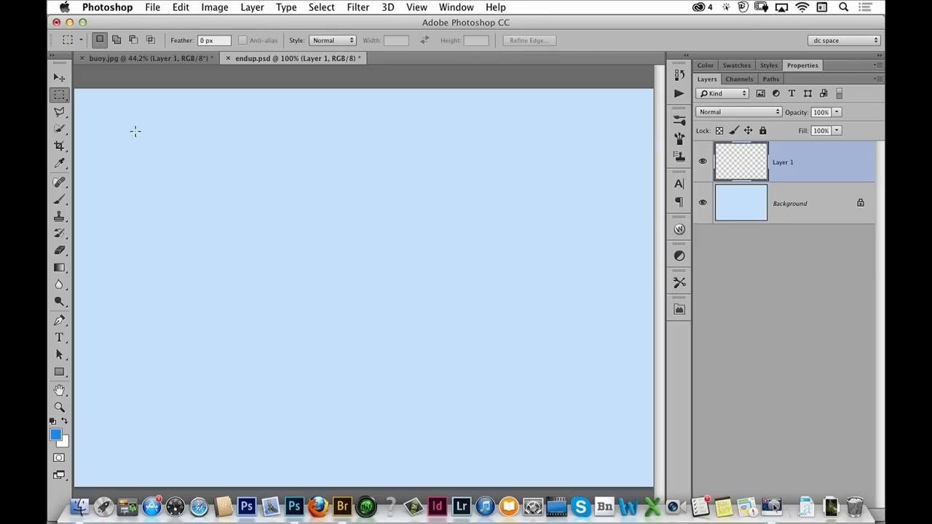
pyautogui.moveTo(97, 144); pyautogui.dragTo(194, 246)
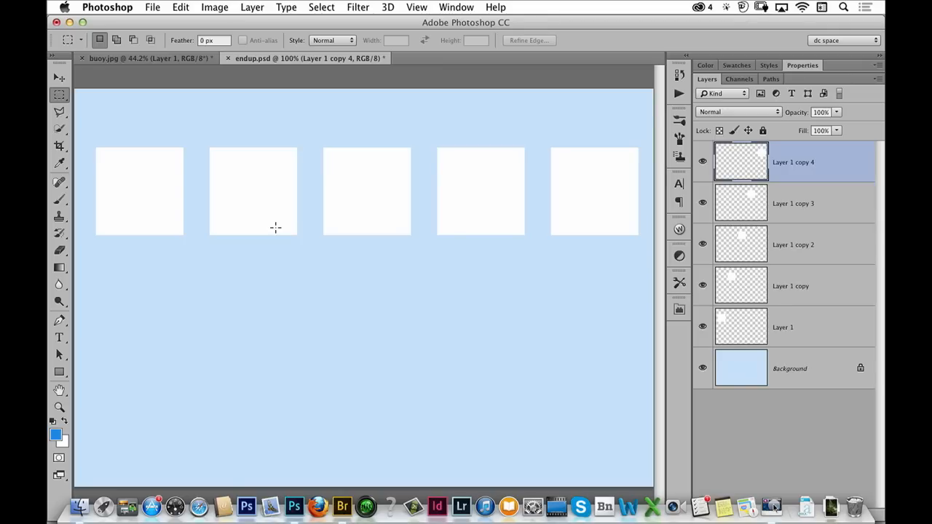
pyautogui.moveTo(793, 275)
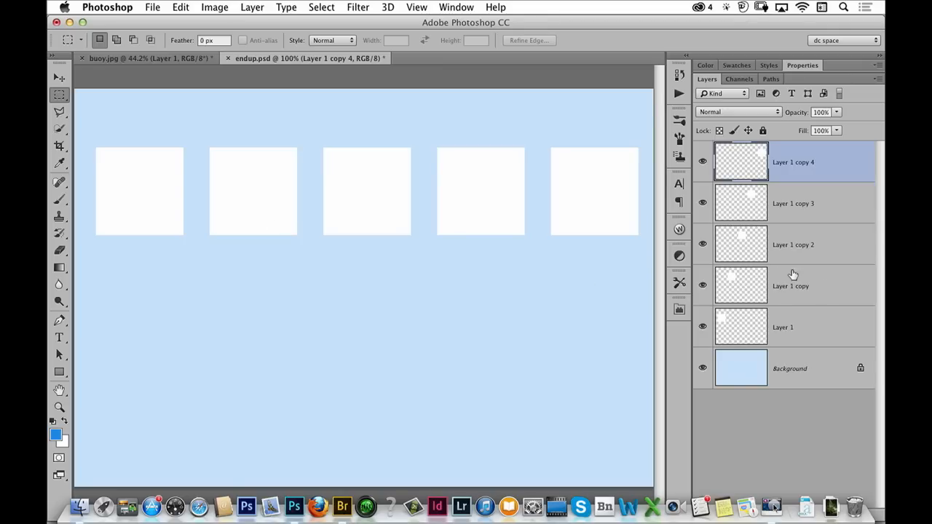
pyautogui.moveTo(777, 318)
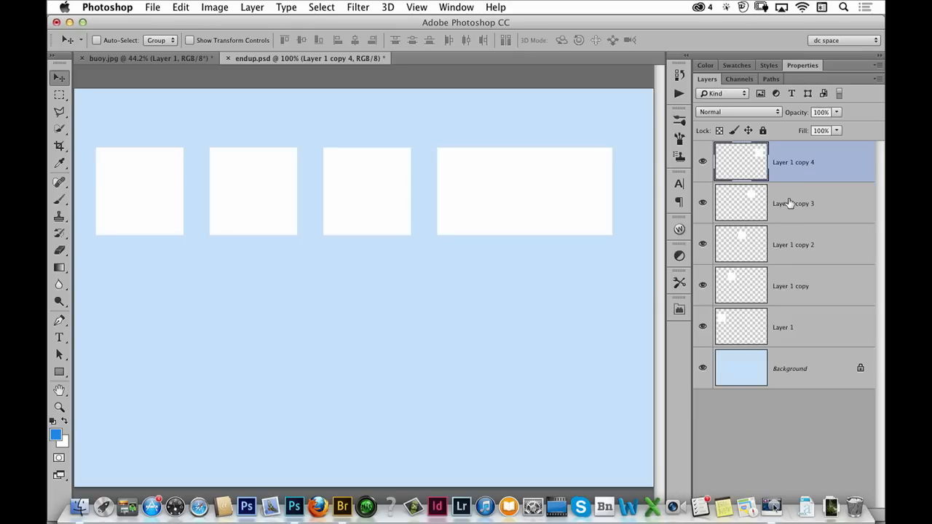
pyautogui.moveTo(801, 300)
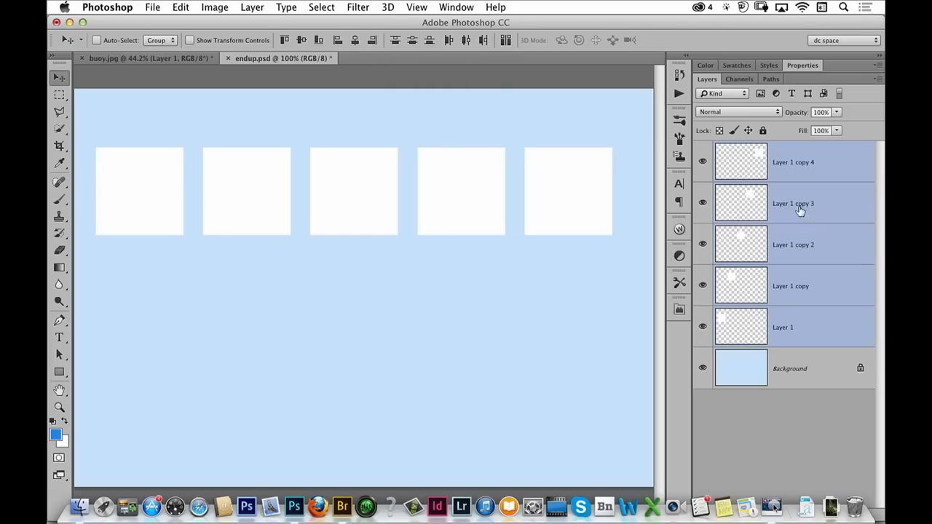
# Distribute the five selected square layers by horizontal centers across the canvas top
pyautogui.click(794, 162)
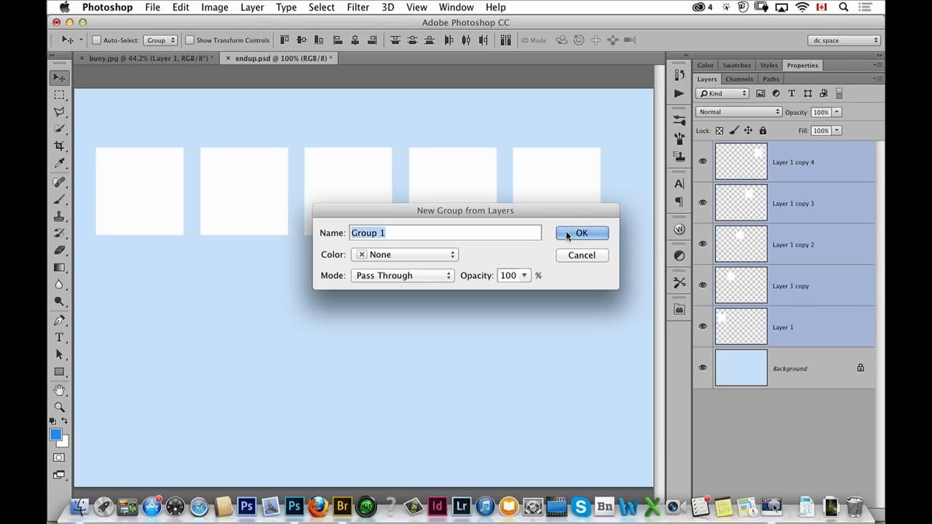
pyautogui.write('squares')
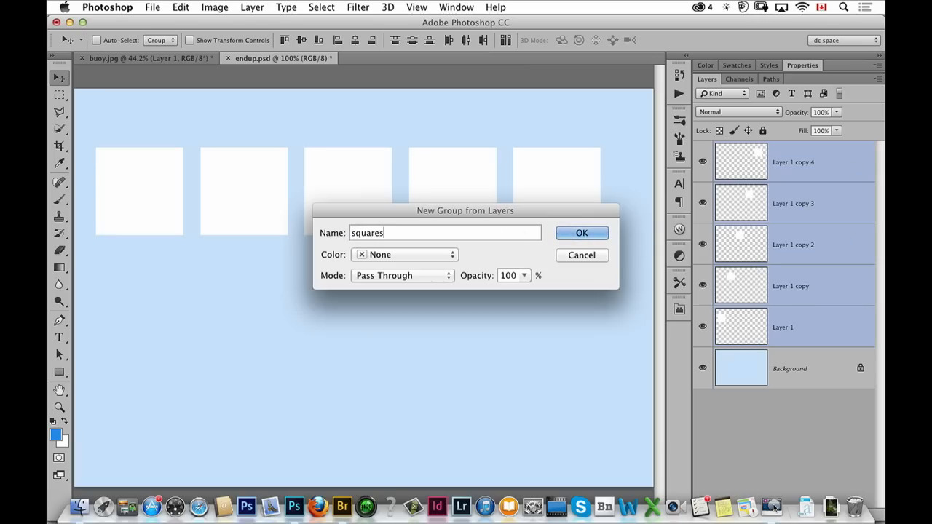
pyautogui.click(583, 233)
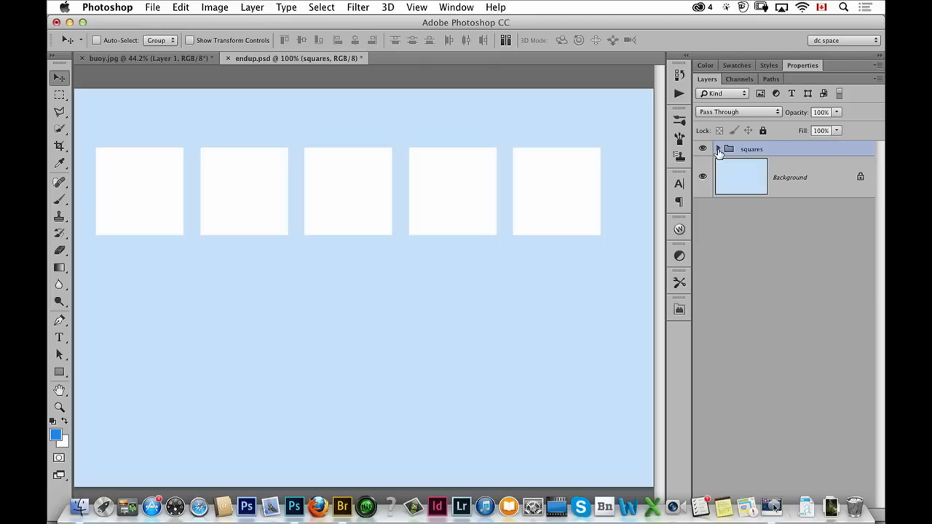
pyautogui.click(718, 149)
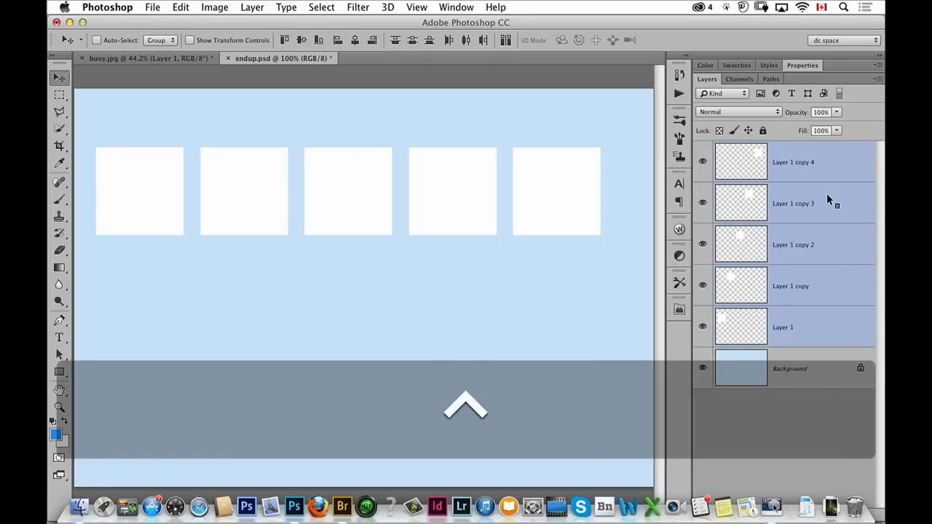
# Convert the five selected square layers into one smart object, Layer 1 copy 4
pyautogui.rightClick(793, 204)
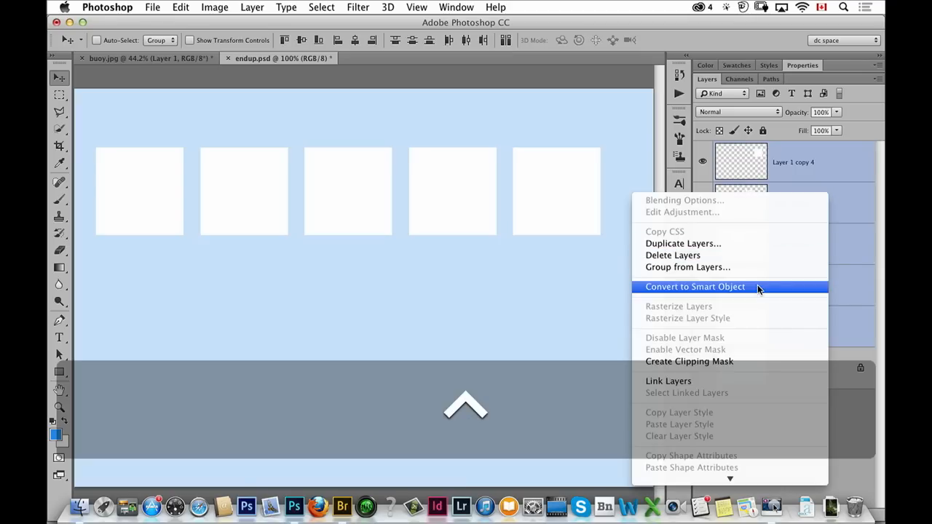
pyautogui.click(695, 286)
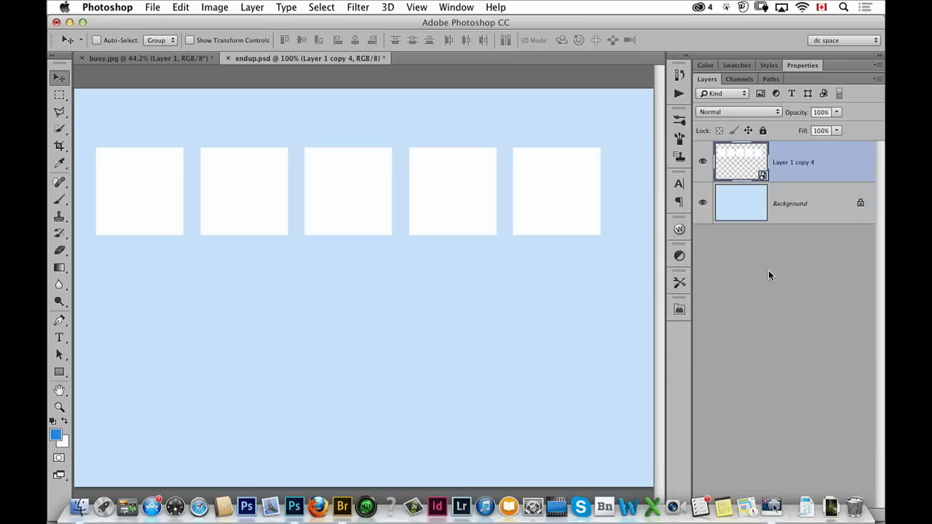